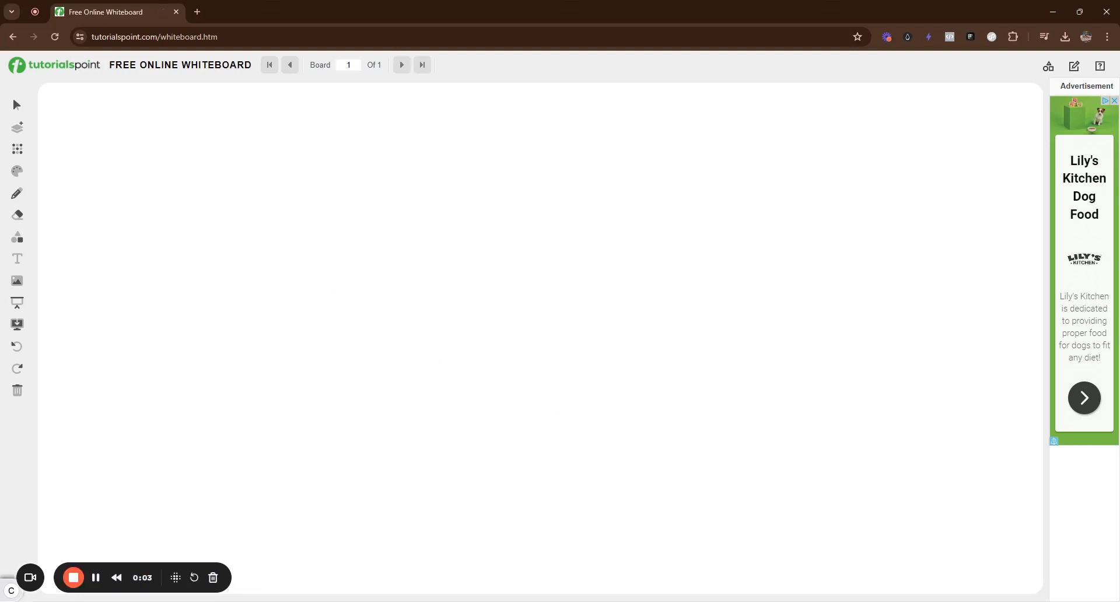
pyautogui.moveTo(398, 258)
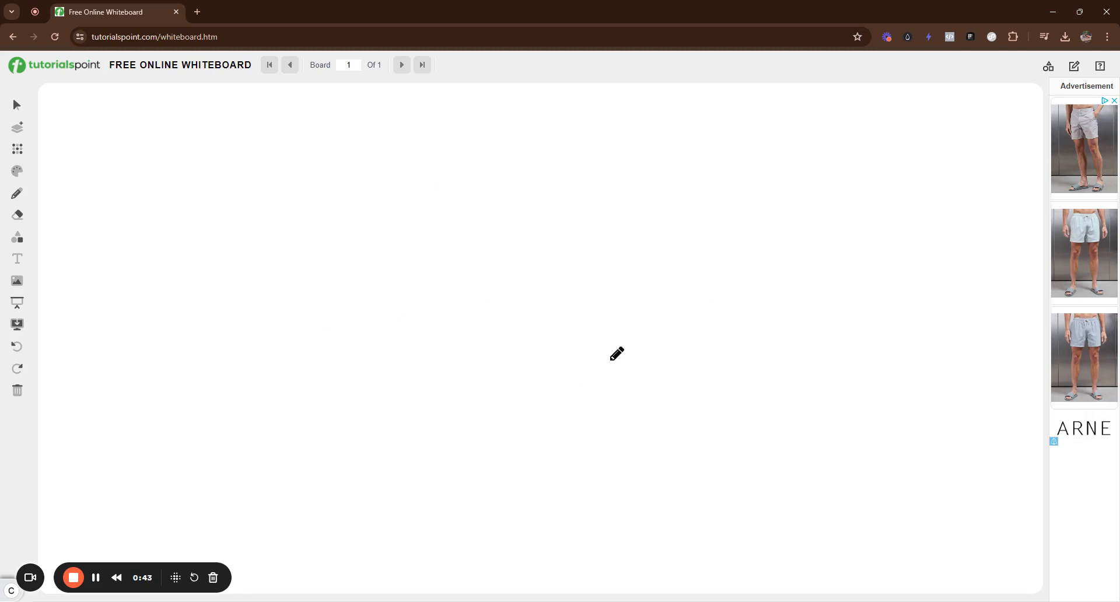
pyautogui.moveTo(613, 351)
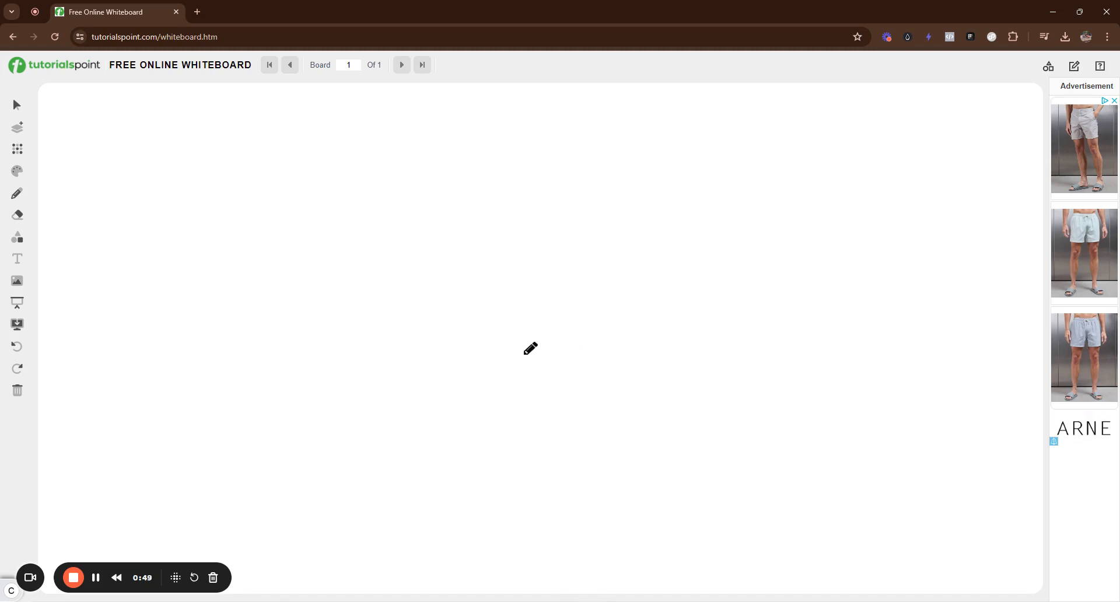
pyautogui.moveTo(514, 340)
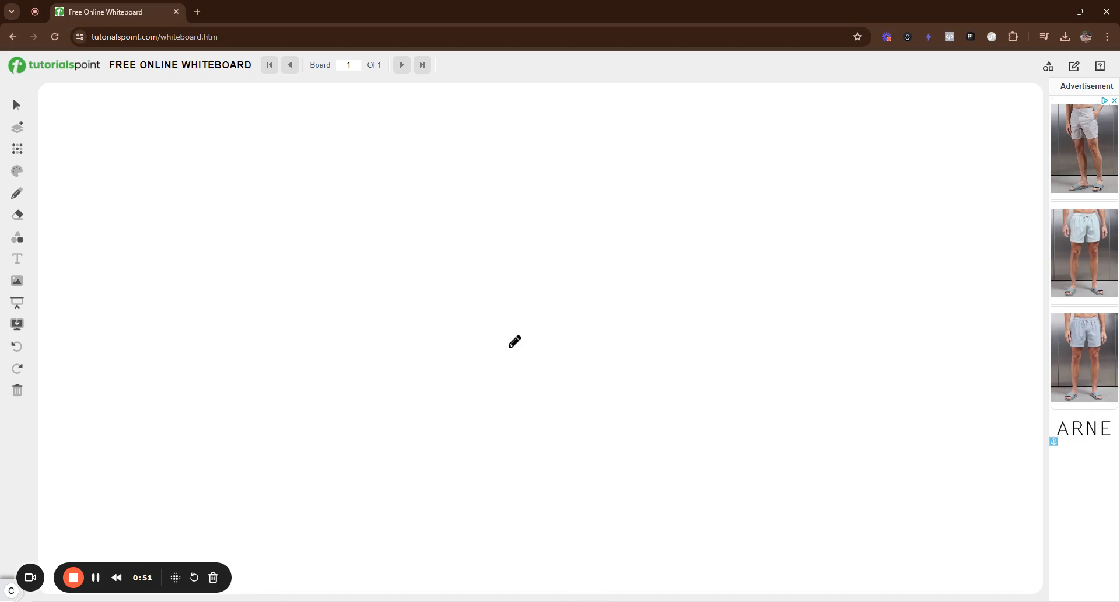
pyautogui.moveTo(548, 316)
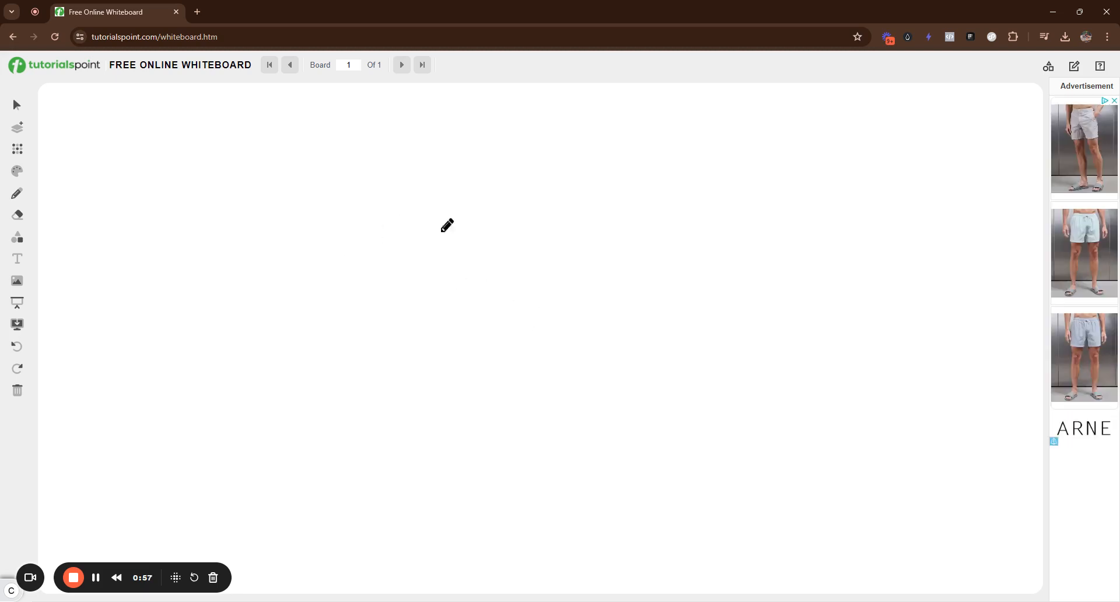
pyautogui.moveTo(668, 306)
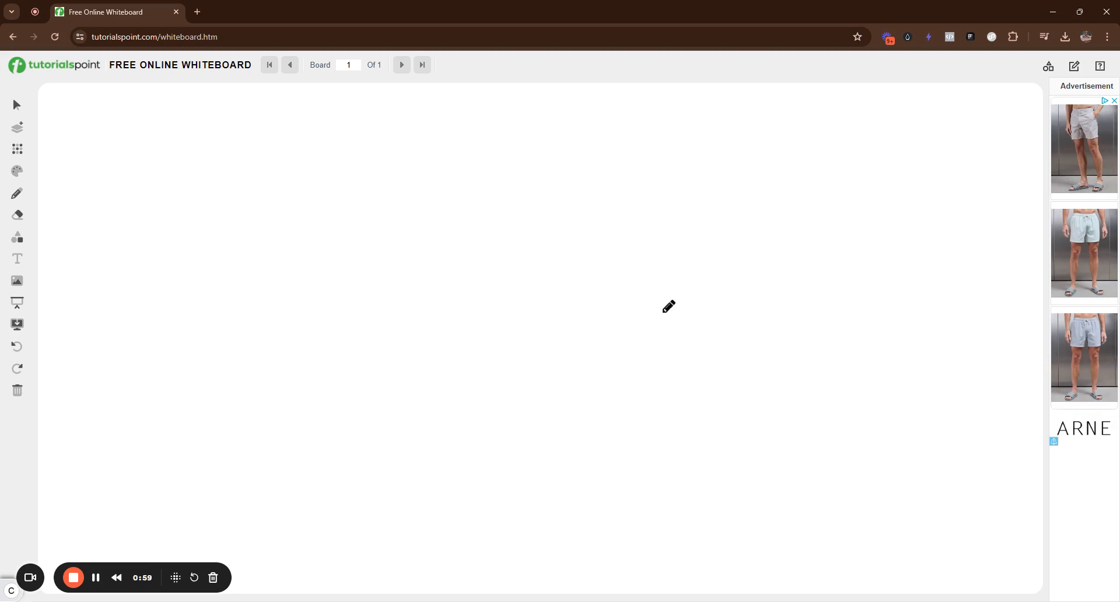
pyautogui.moveTo(759, 278)
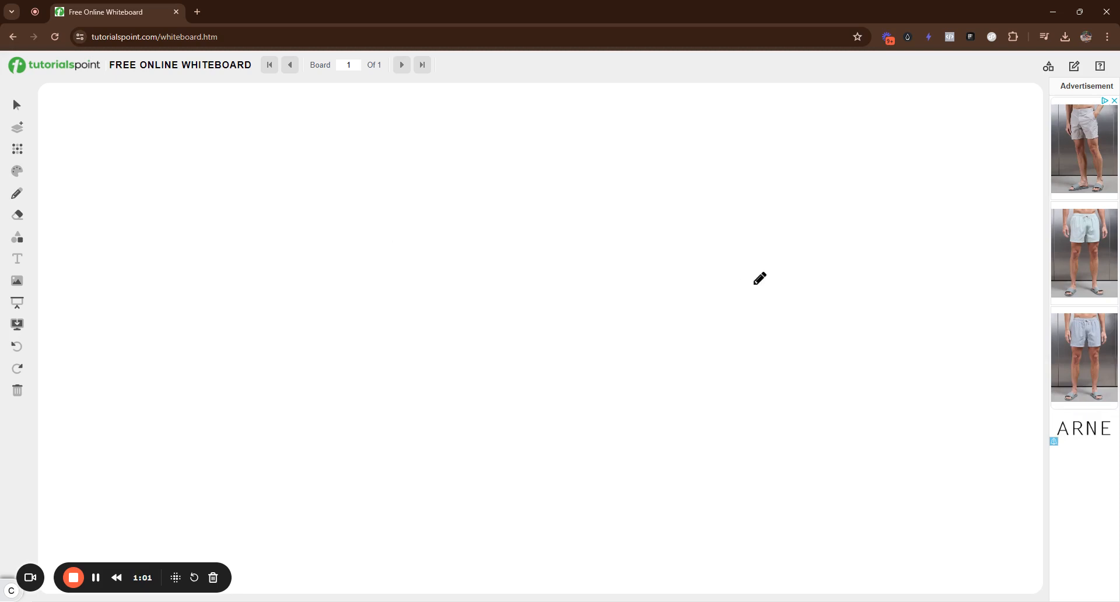
pyautogui.moveTo(190, 248)
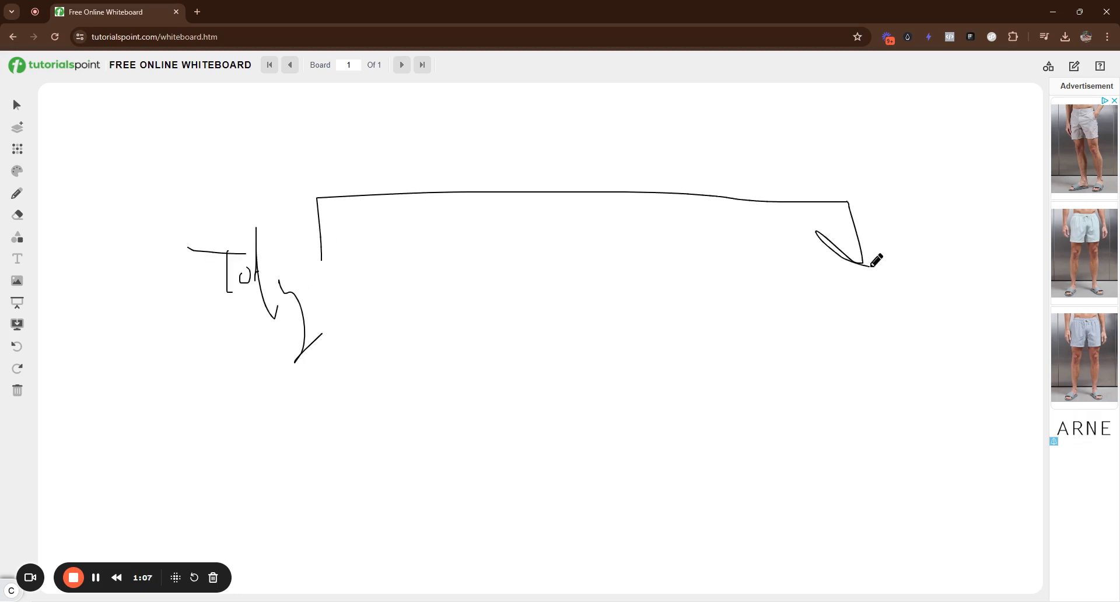
# Step: Write '1 Month' on the right, add dollar amounts under both labels, and draw connecting arrows
pyautogui.moveTo(804, 292); pyautogui.dragTo(878, 311)
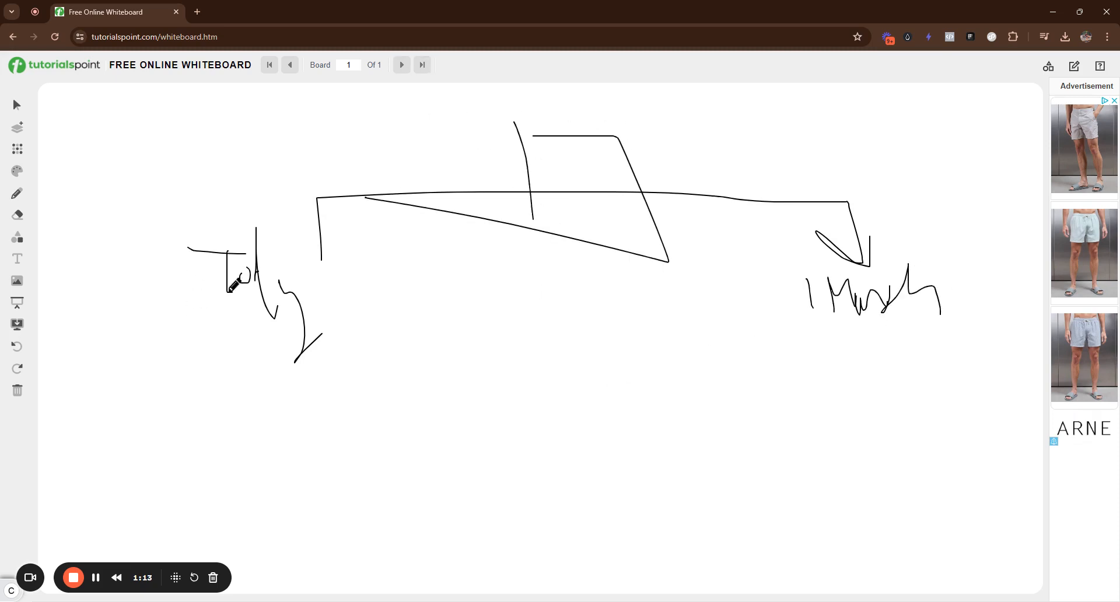
pyautogui.moveTo(227, 156); pyautogui.dragTo(486, 156)
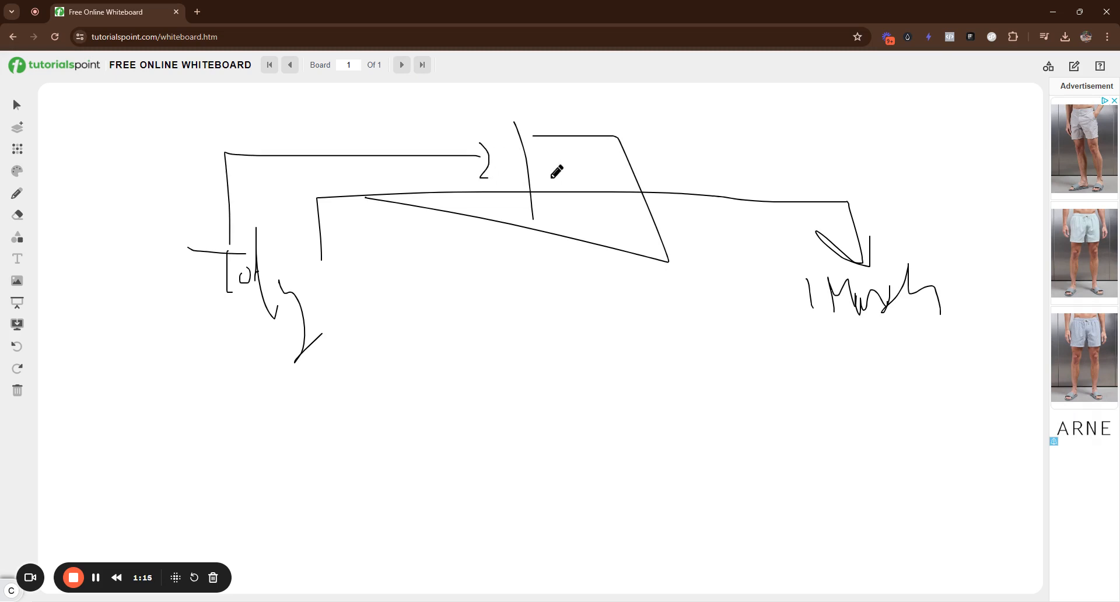
pyautogui.moveTo(632, 169); pyautogui.dragTo(889, 275)
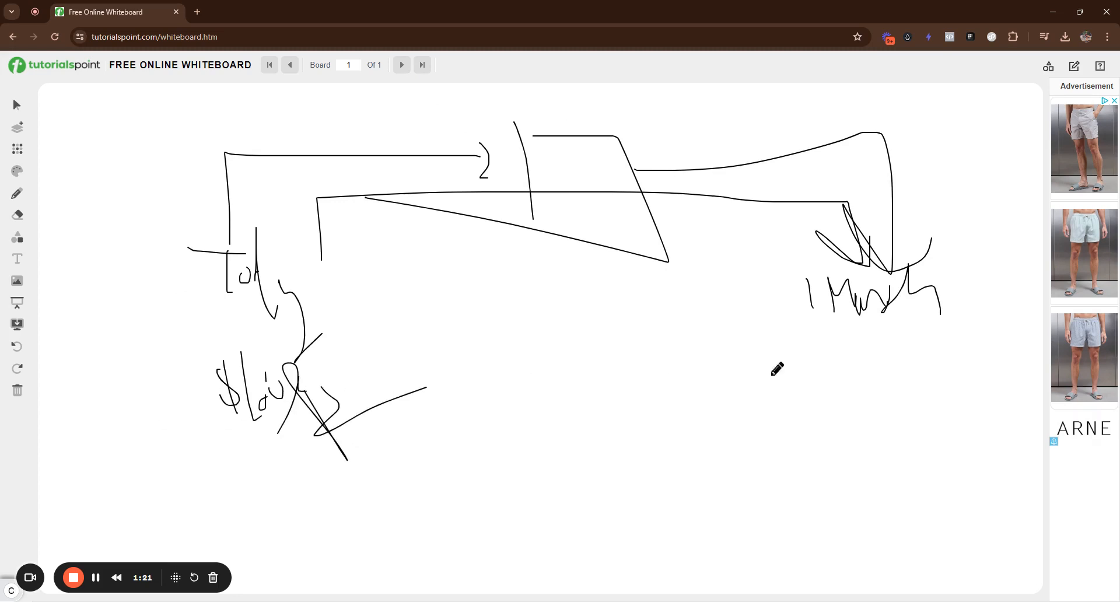
pyautogui.moveTo(807, 386); pyautogui.dragTo(878, 357)
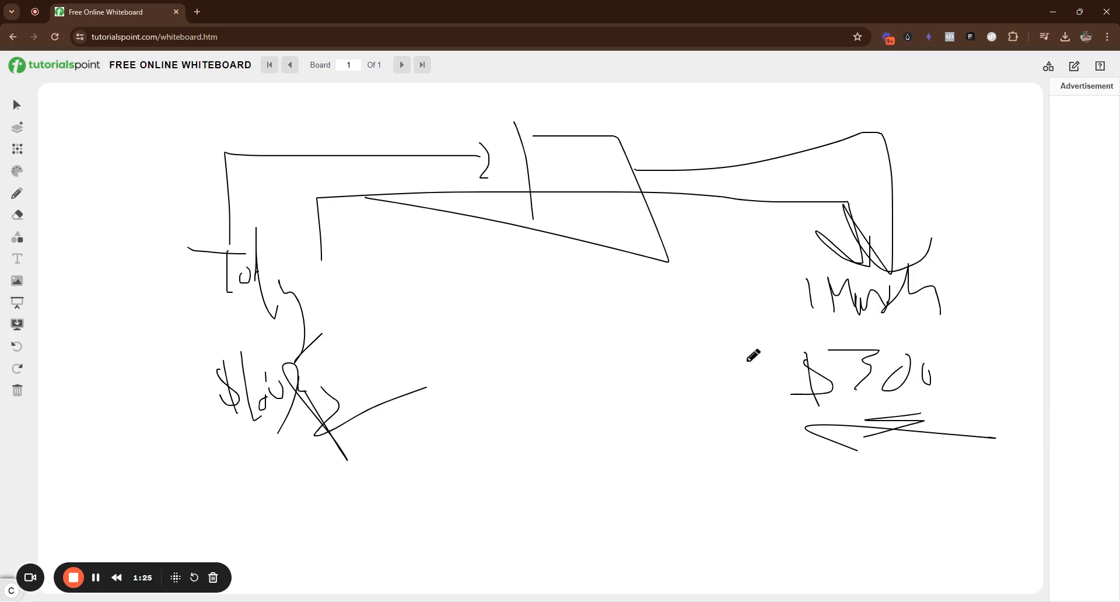
pyautogui.moveTo(214, 314); pyautogui.dragTo(342, 311)
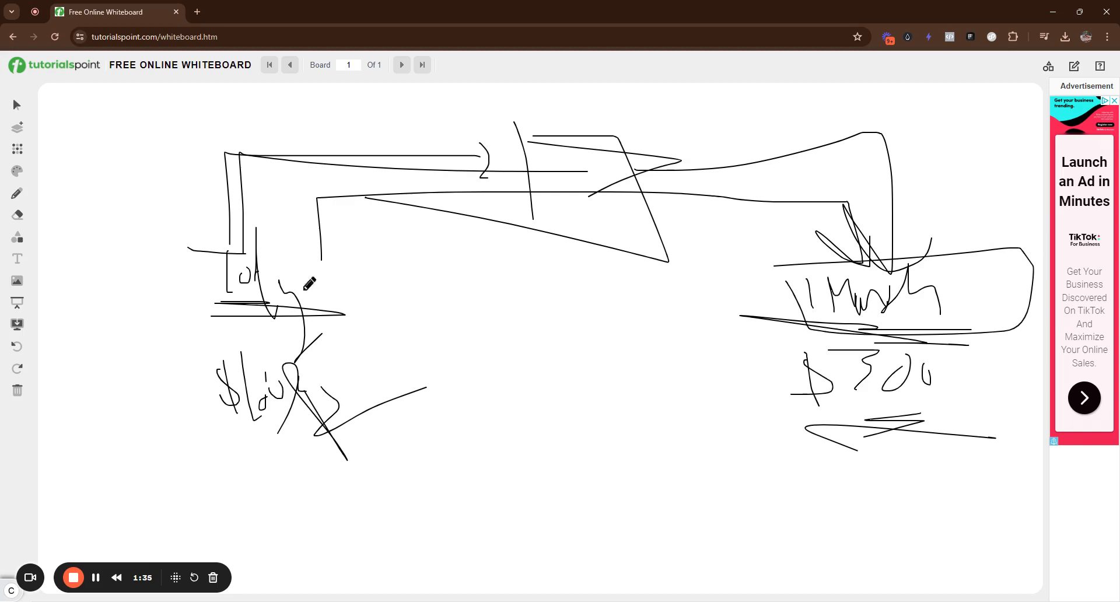
# Step: Draw another long arrow across the top and write a dollar amount in the middle
pyautogui.moveTo(232, 166); pyautogui.dragTo(821, 189)
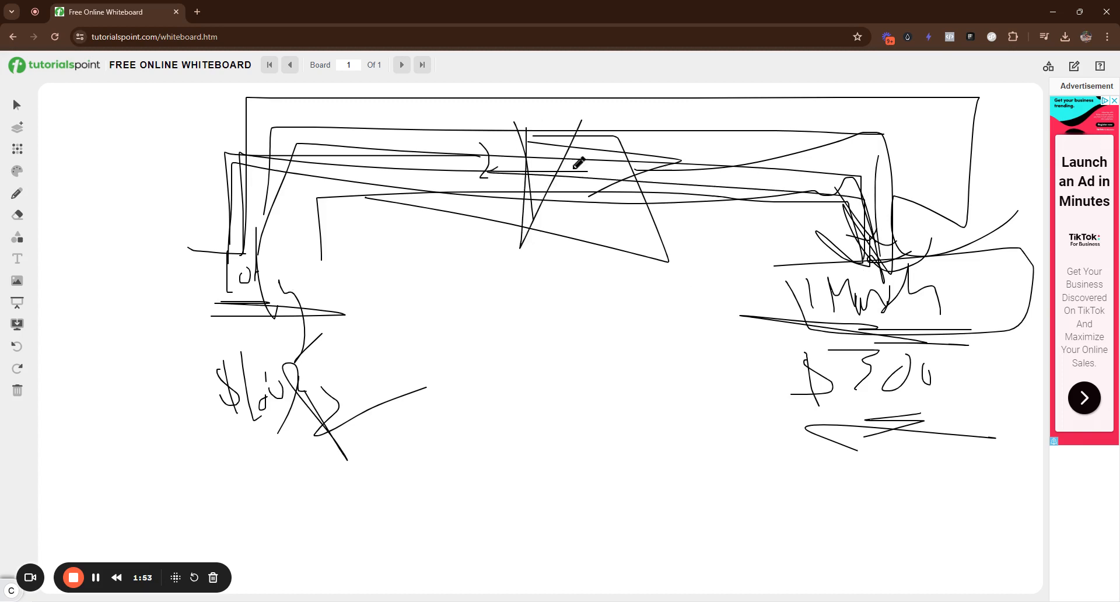
pyautogui.moveTo(507, 317); pyautogui.dragTo(499, 357)
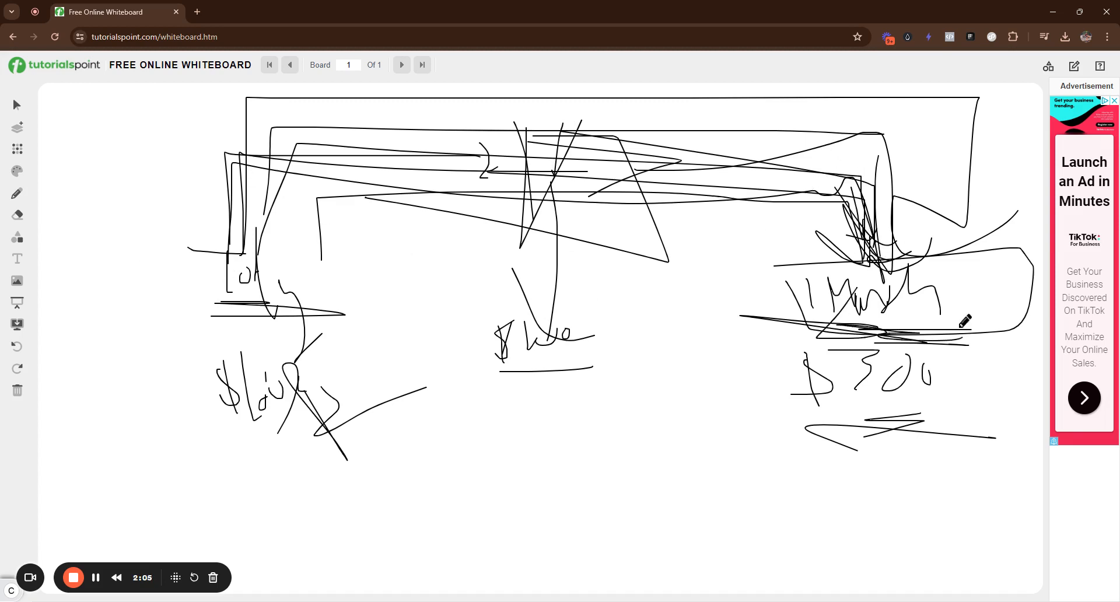
pyautogui.moveTo(368, 291)
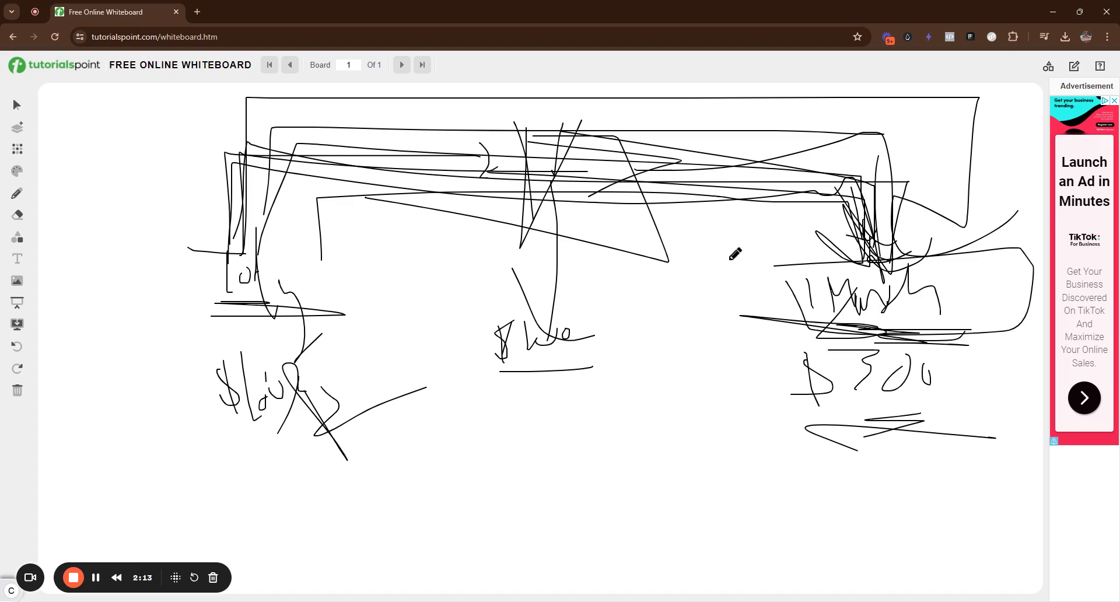
pyautogui.moveTo(689, 278)
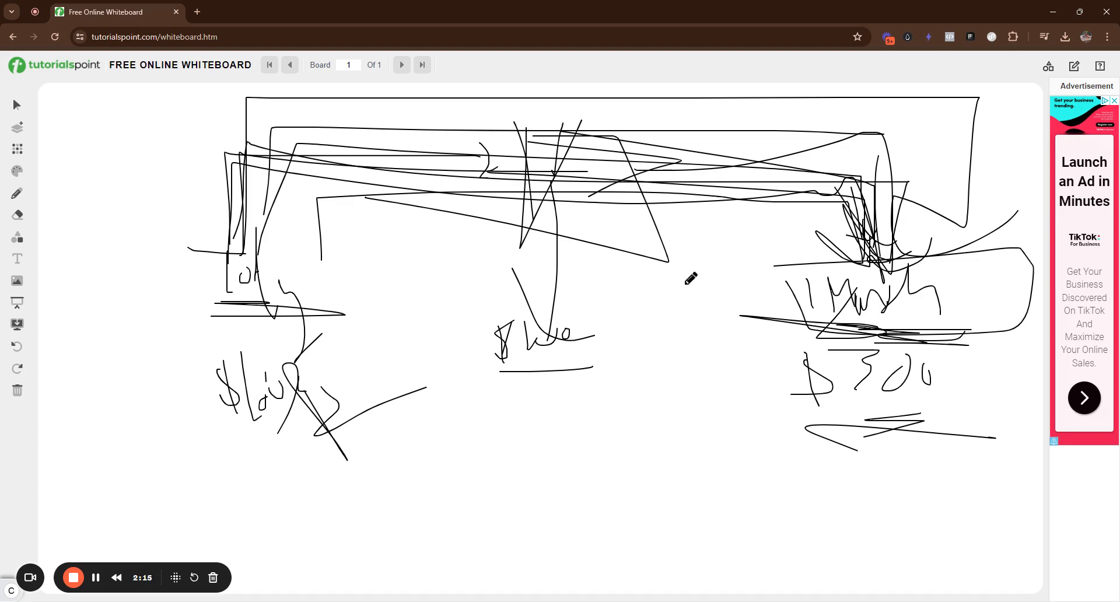
pyautogui.moveTo(451, 417)
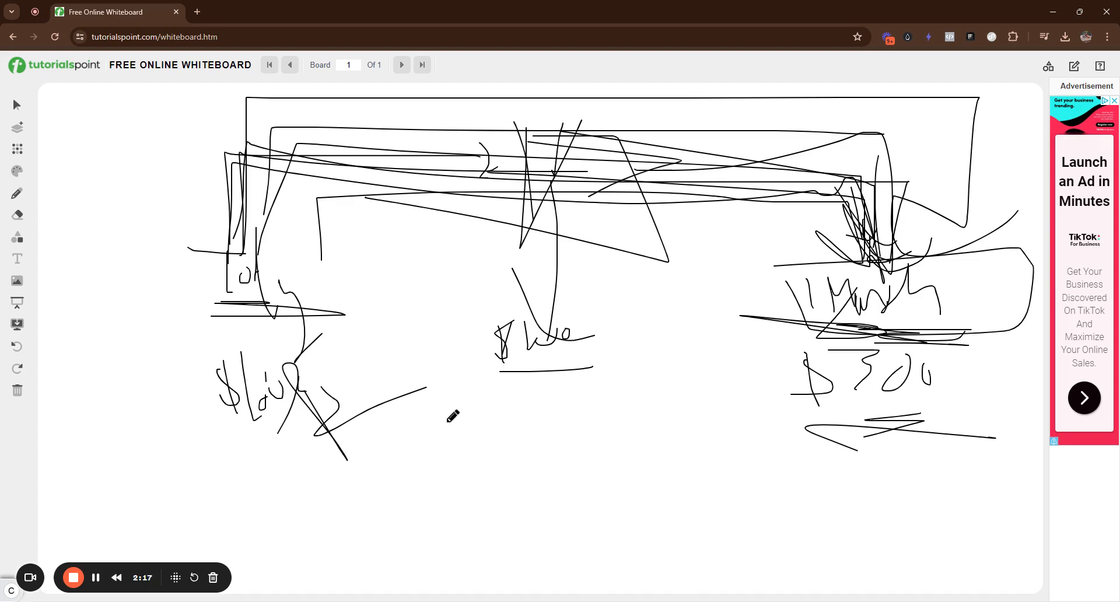
pyautogui.moveTo(500, 398)
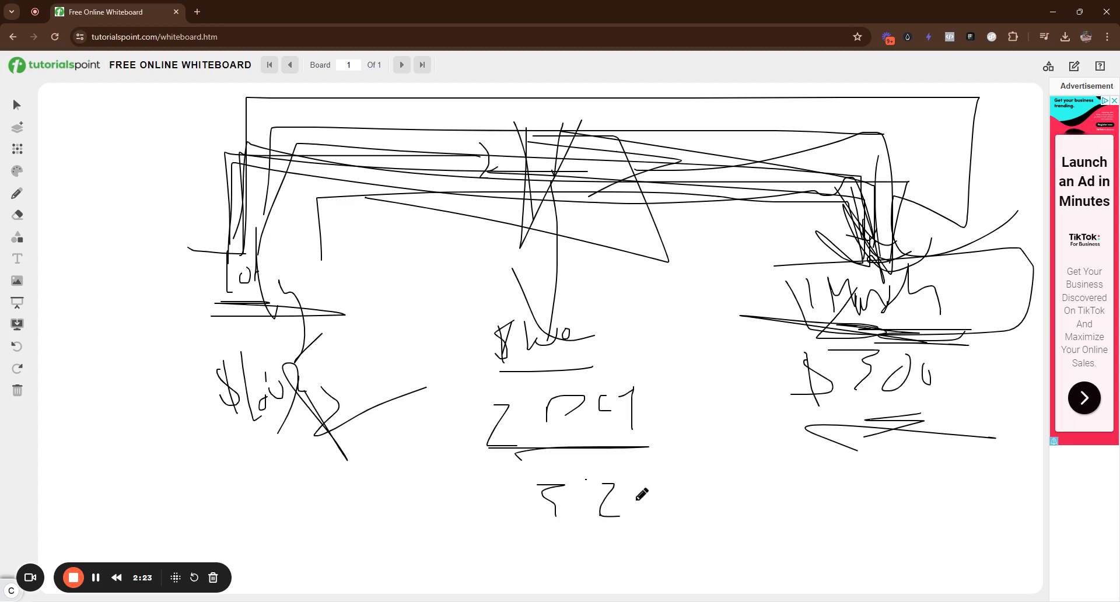
# Step: Add a digit, box the middle figures, loop the number row, and underline the left amount
pyautogui.moveTo(649, 467); pyautogui.dragTo(681, 525)
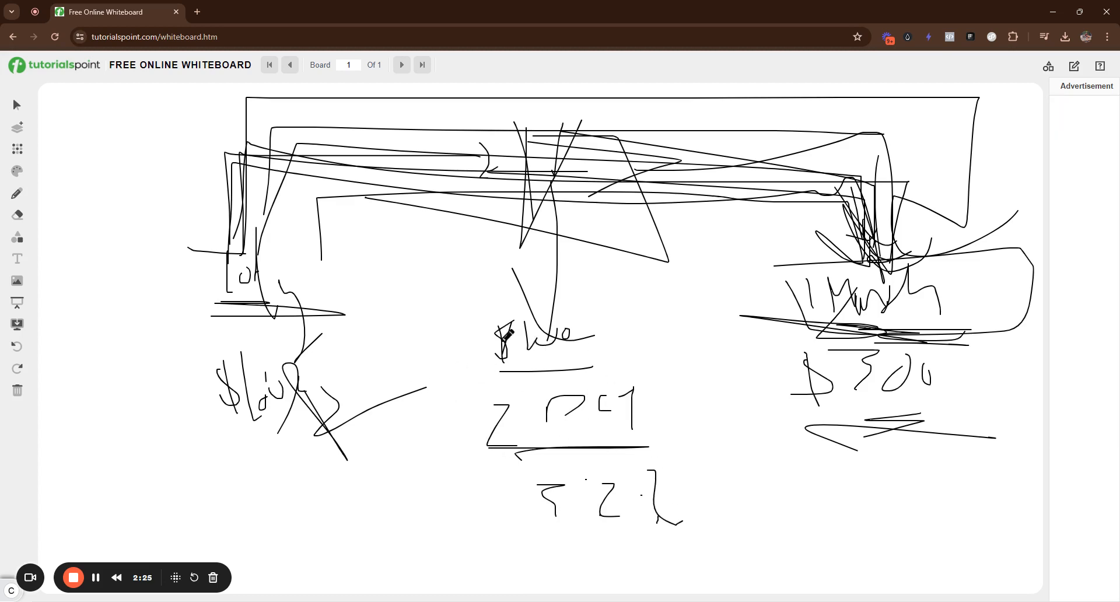
pyautogui.moveTo(442, 286); pyautogui.dragTo(714, 485)
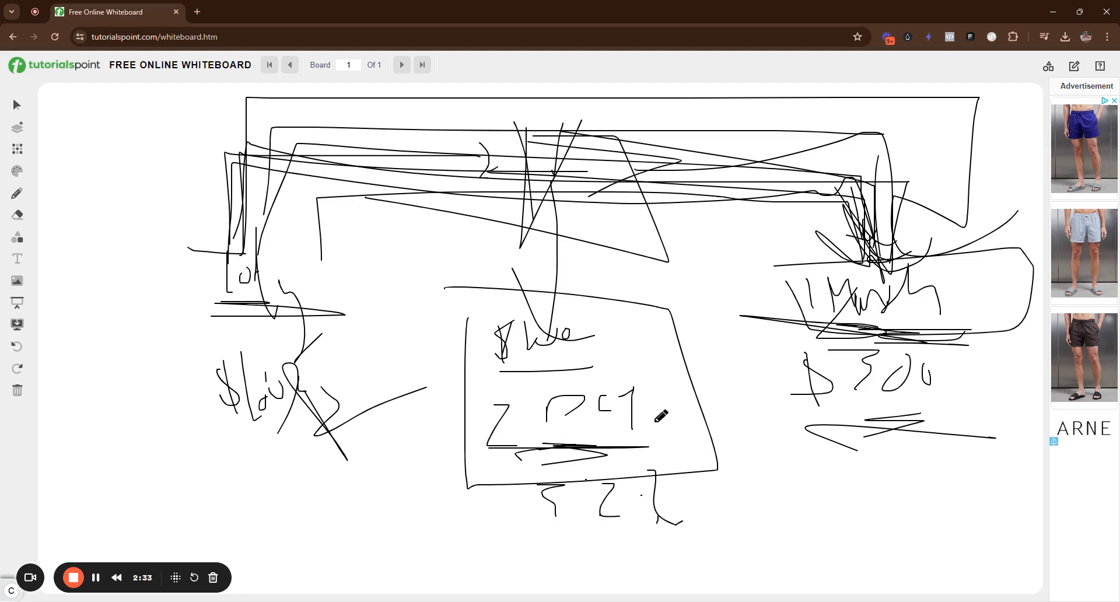
pyautogui.moveTo(789, 503); pyautogui.dragTo(775, 546)
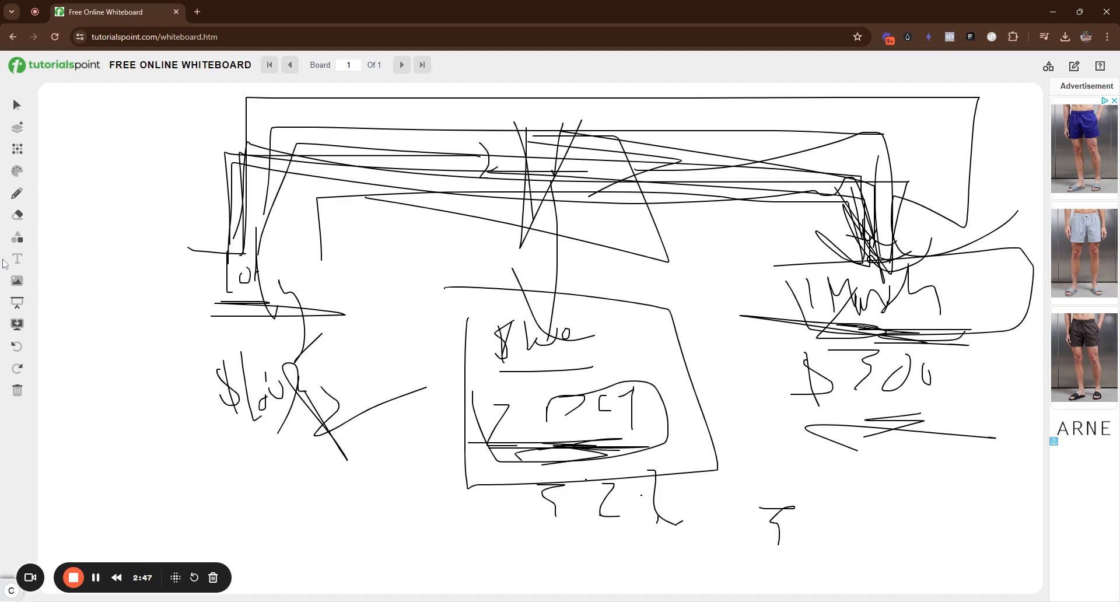
pyautogui.moveTo(225, 443); pyautogui.dragTo(382, 424)
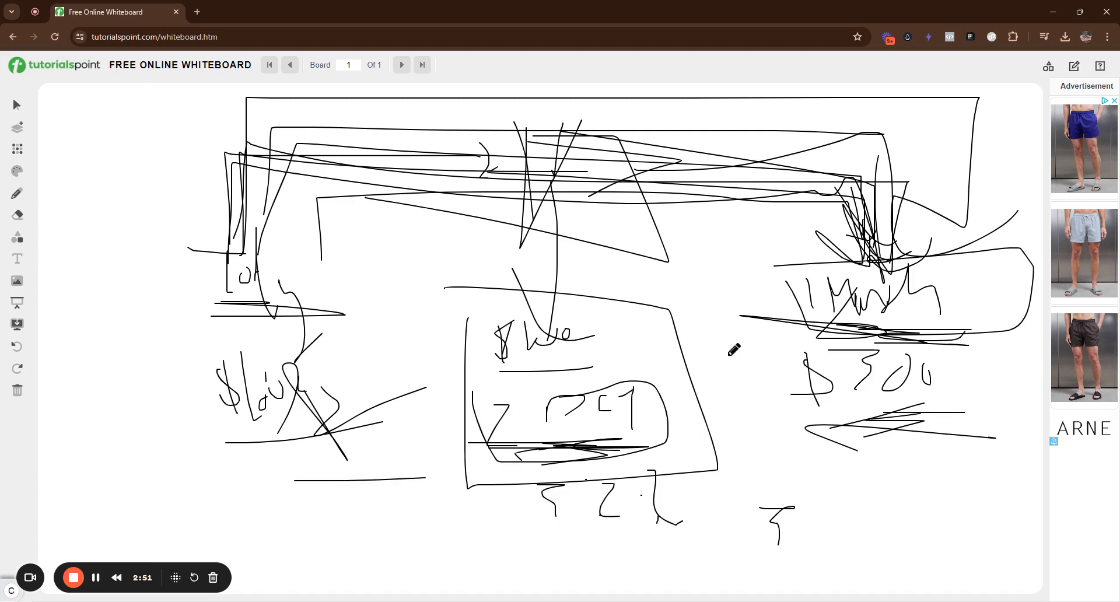
pyautogui.moveTo(730, 339)
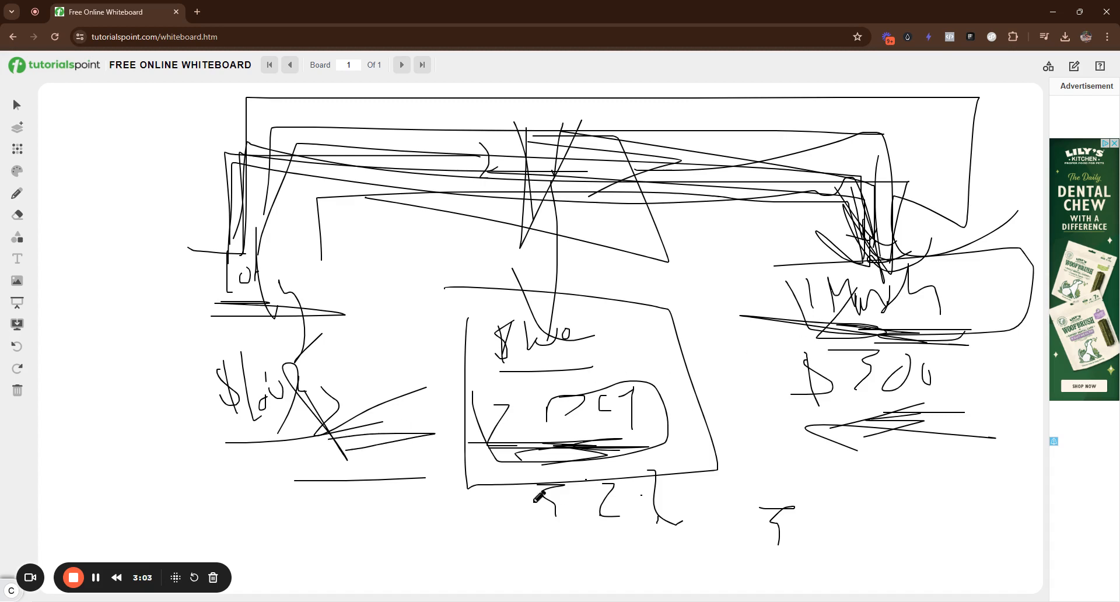
# Step: Draw a long sweeping line beneath the bottom row of numbers
pyautogui.moveTo(518, 503); pyautogui.dragTo(828, 578)
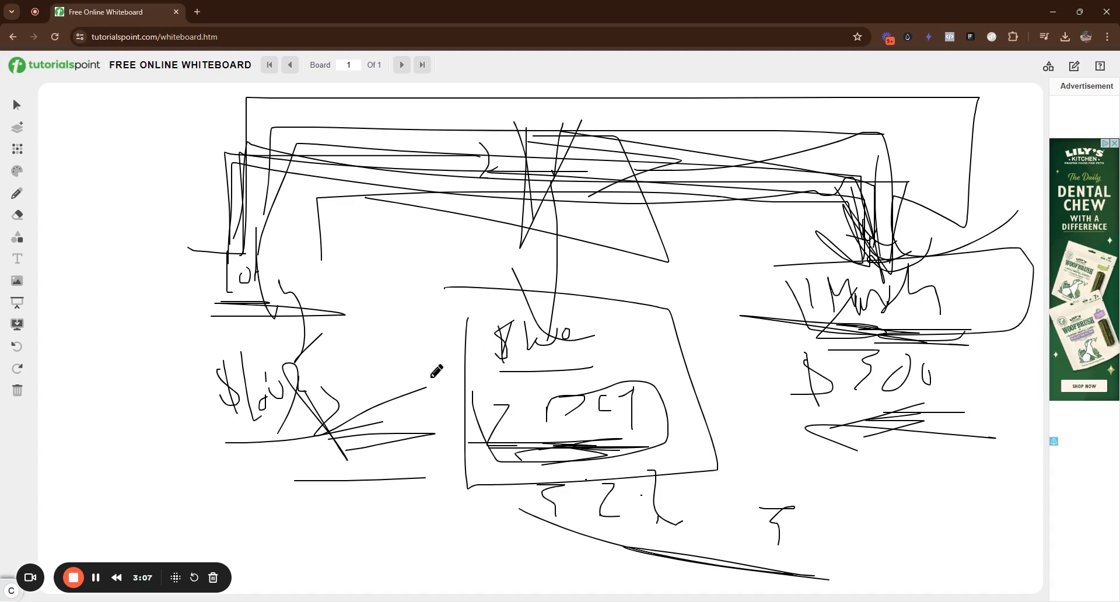
pyautogui.moveTo(405, 368)
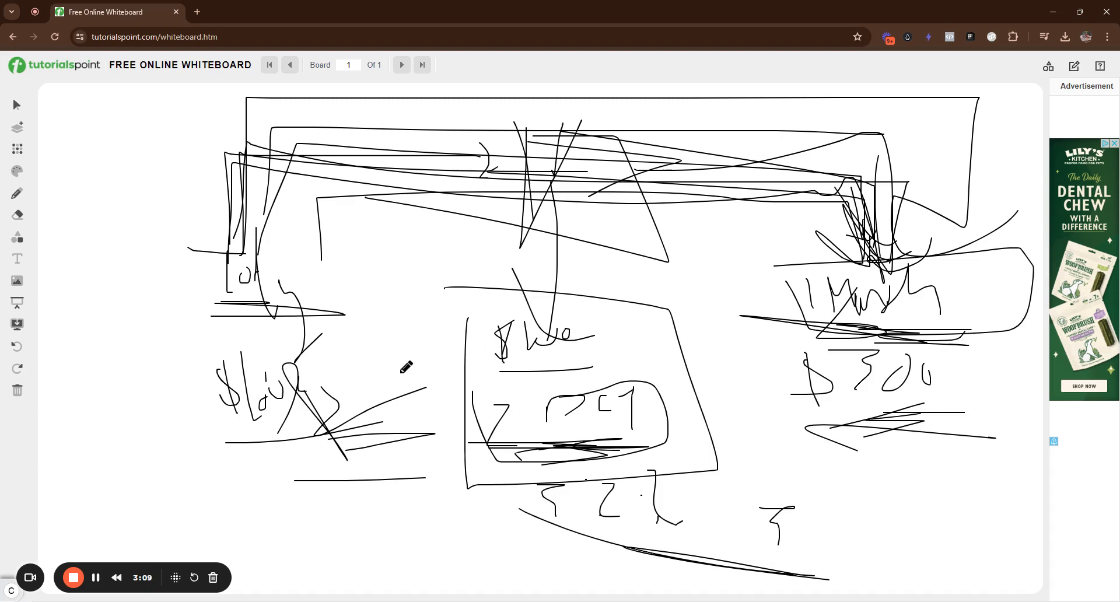
pyautogui.moveTo(386, 377)
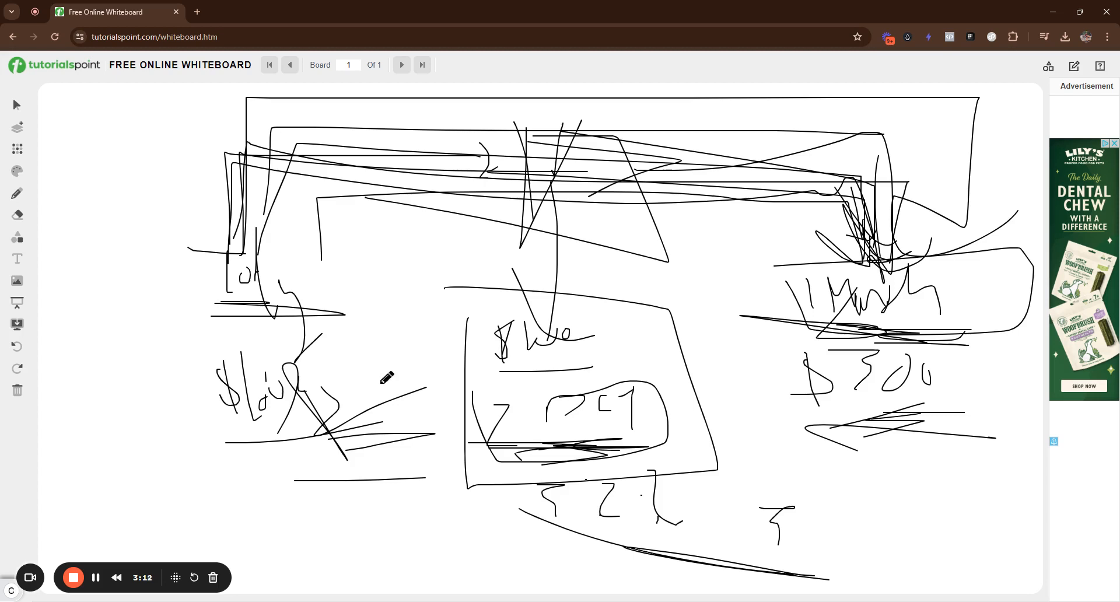
pyautogui.moveTo(588, 424)
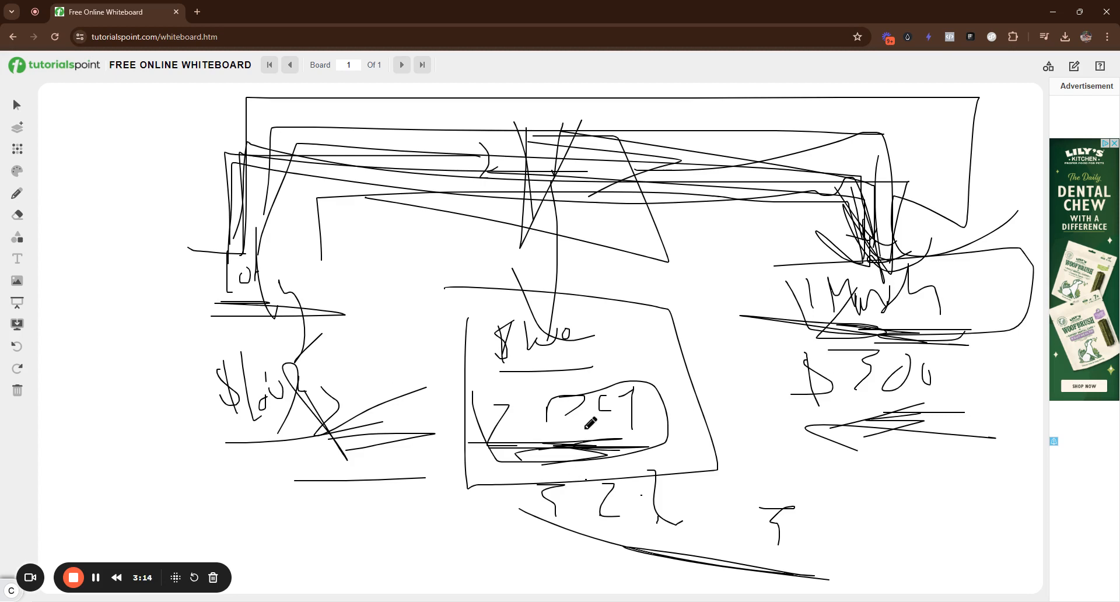